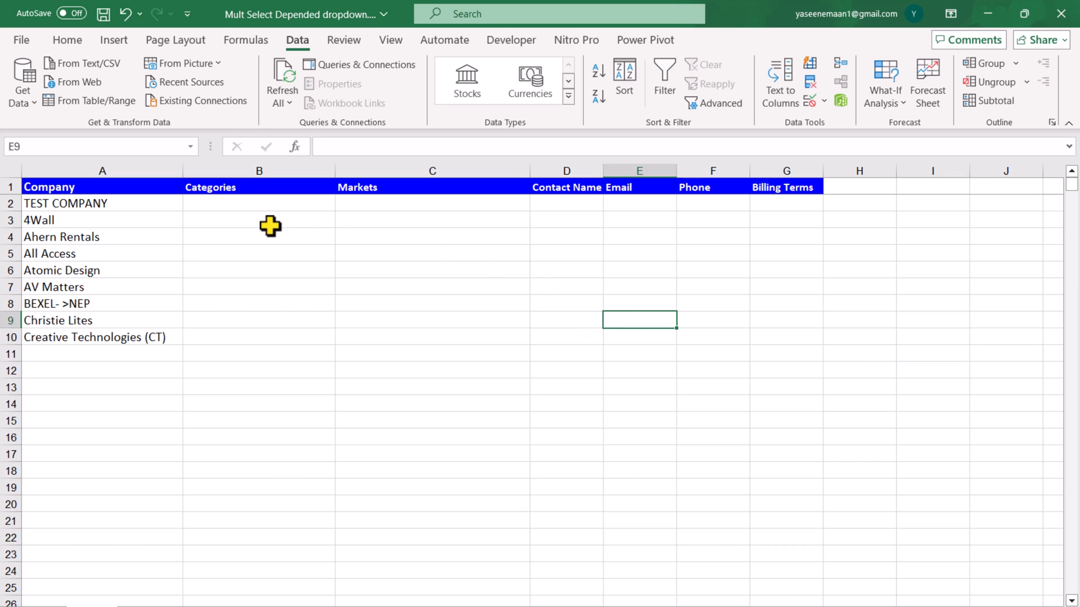
pyautogui.moveTo(272, 209)
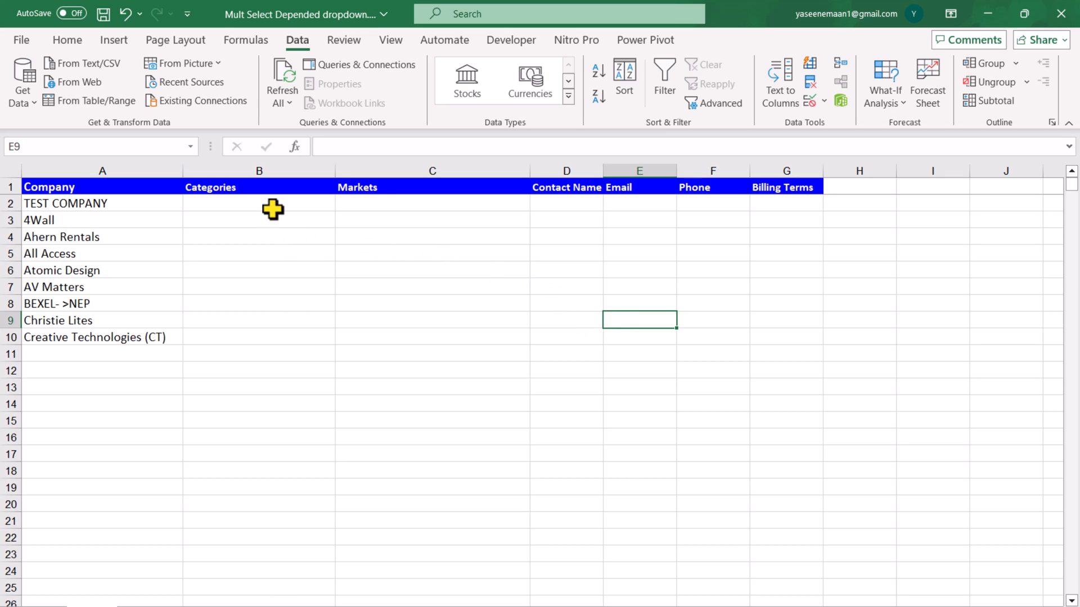
# Restrict column B to a list sourced from =Dropdown_List!$A$2:$A$23 and confirm the rule
pyautogui.click(258, 203)
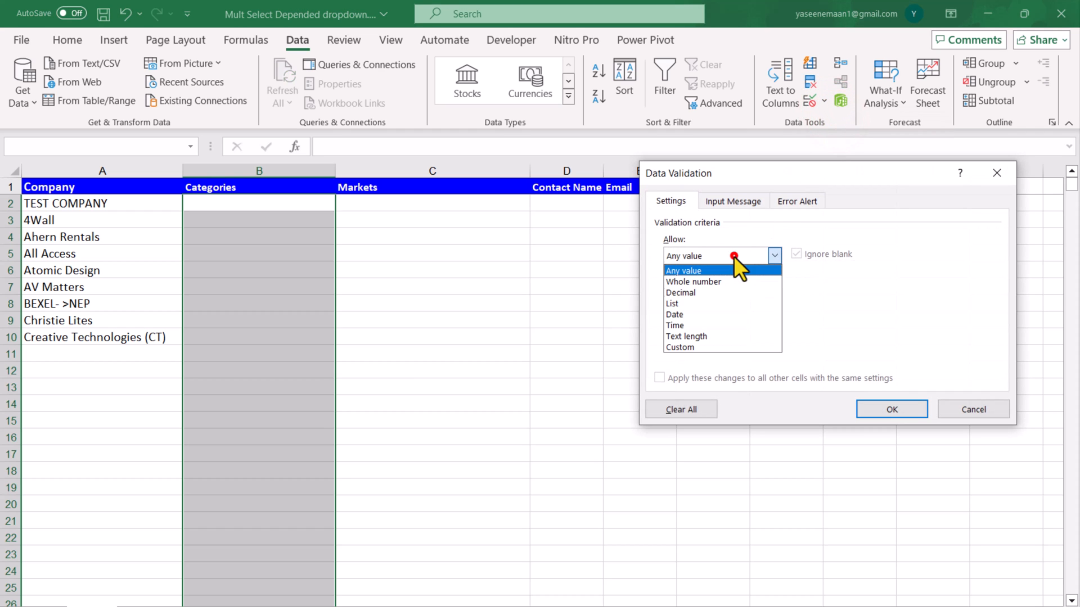
pyautogui.click(671, 303)
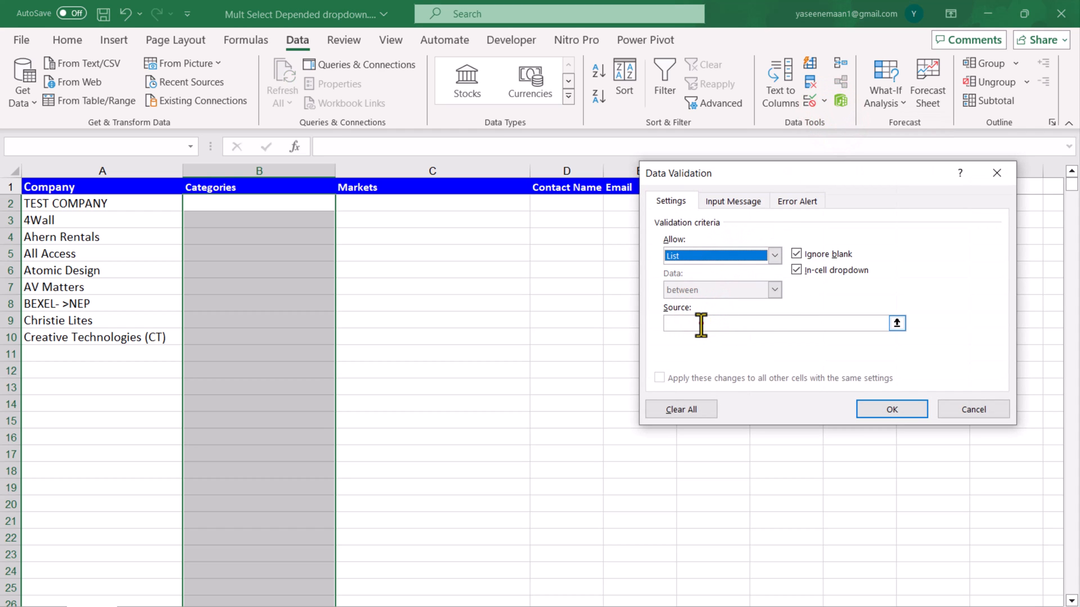
pyautogui.write('=Dropdown_List!$A$2:$A$23')
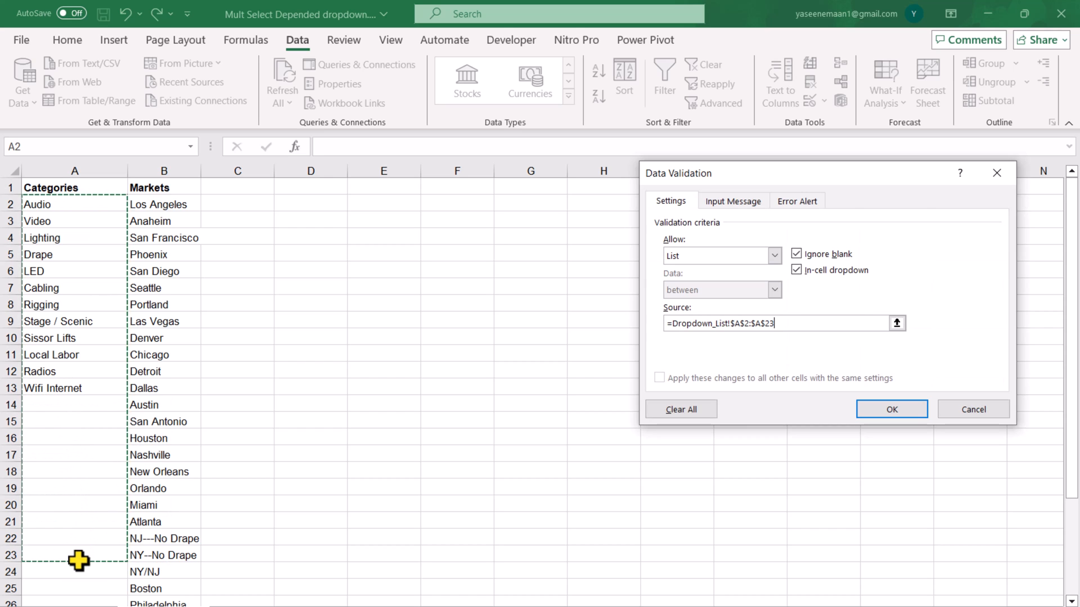
pyautogui.click(891, 409)
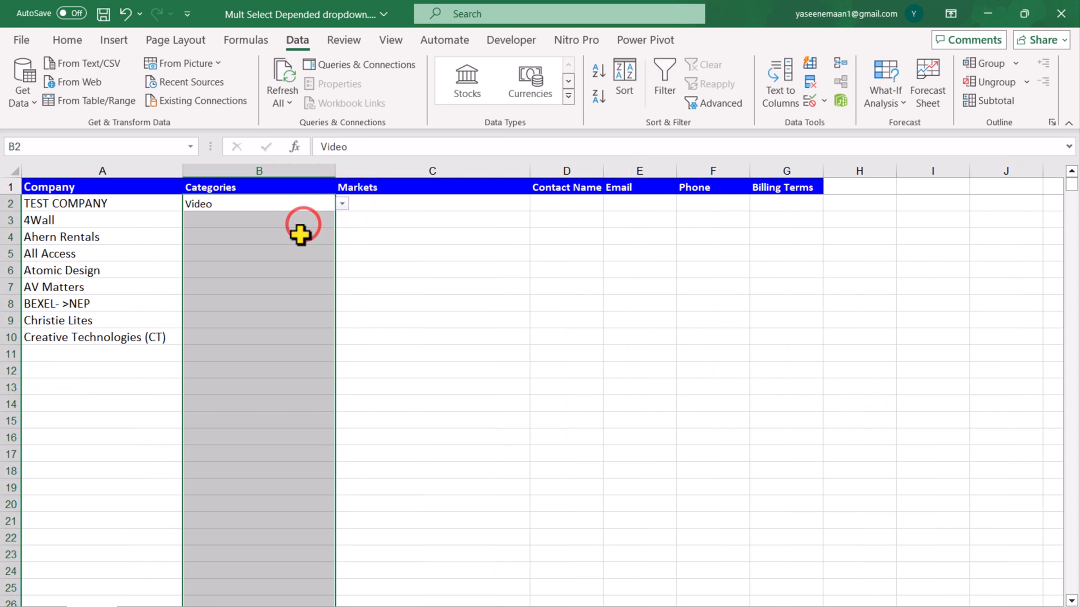
# Pick LED for 4Wall, then give the Markets column a list rule fed by Dropdown_List's market names
pyautogui.click(342, 220)
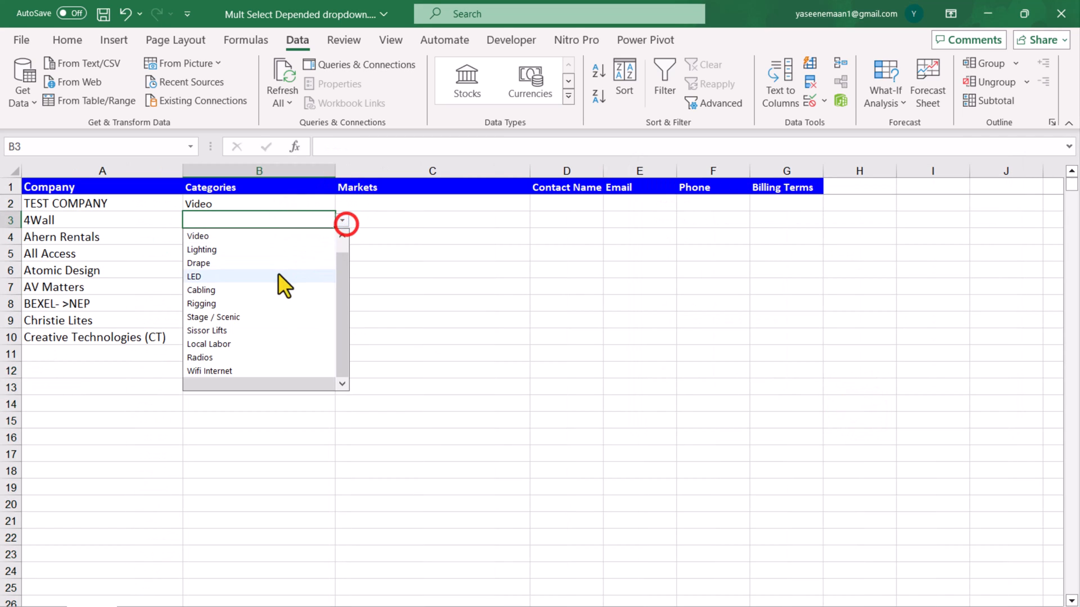
pyautogui.click(193, 276)
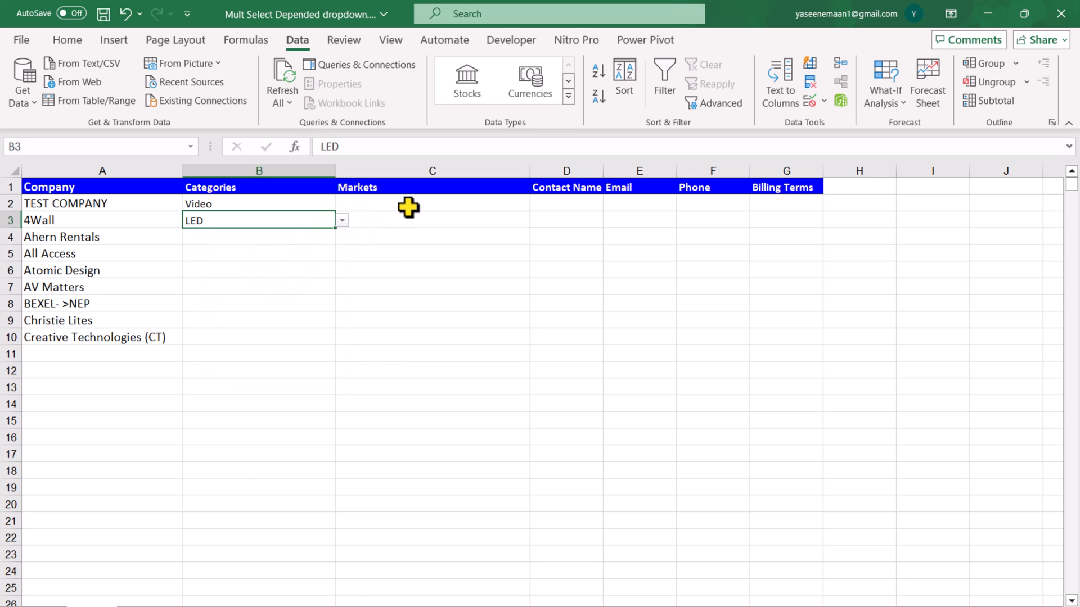
pyautogui.click(432, 204)
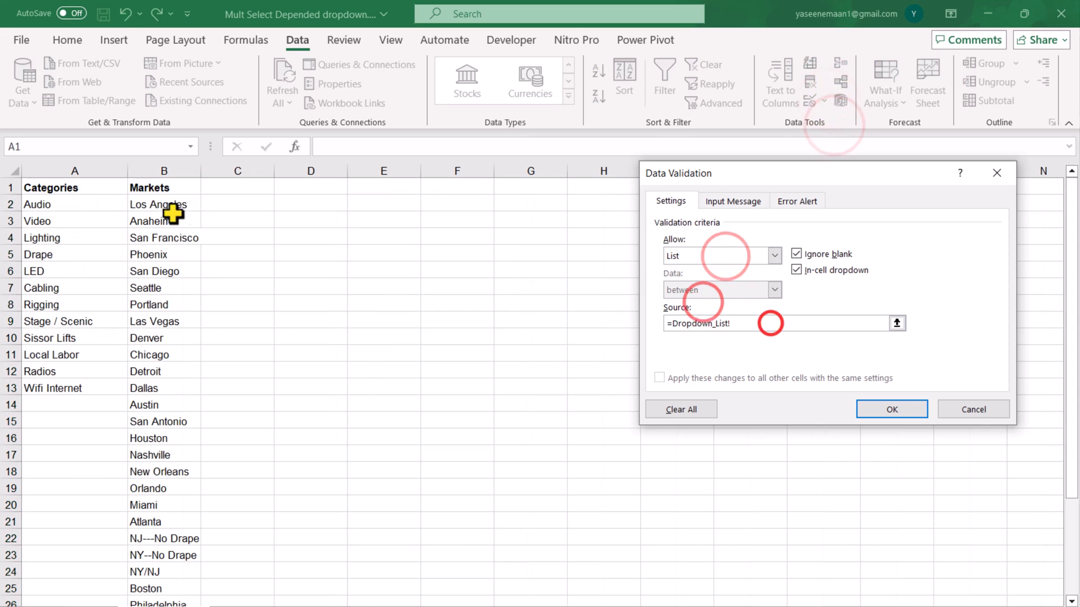
pyautogui.click(891, 409)
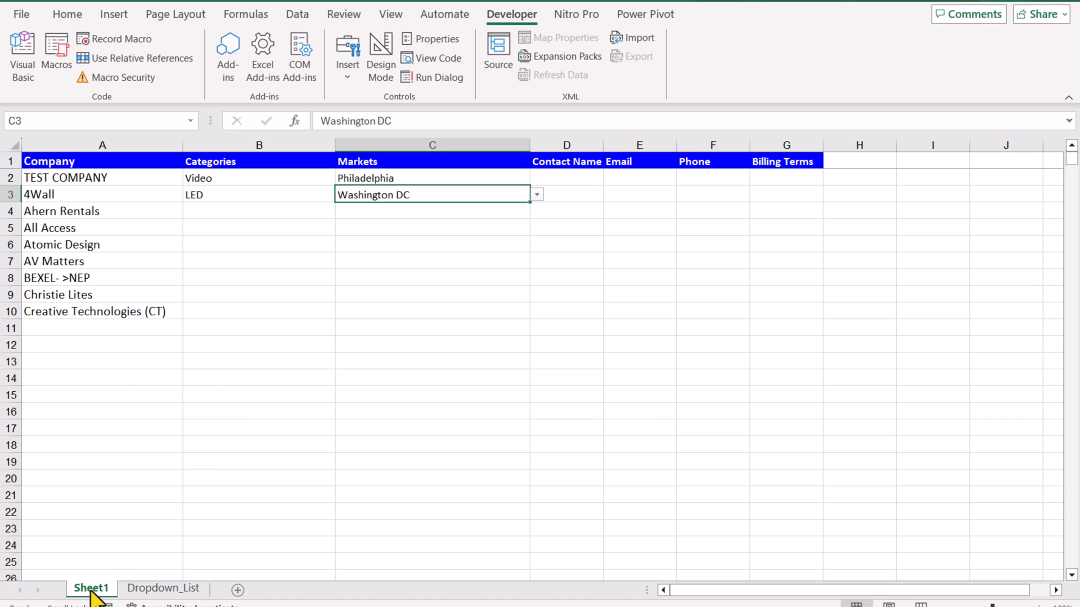
# Switch to the Notepad file and select the whole Worksheet_Change macro code
pyautogui.click(23, 51)
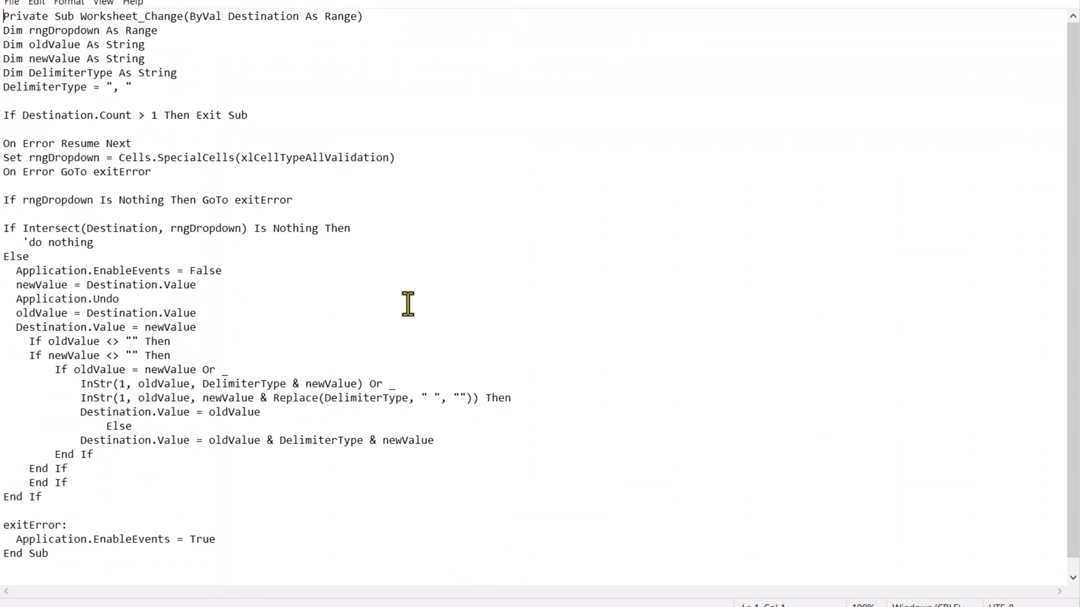
pyautogui.moveTo(383, 289)
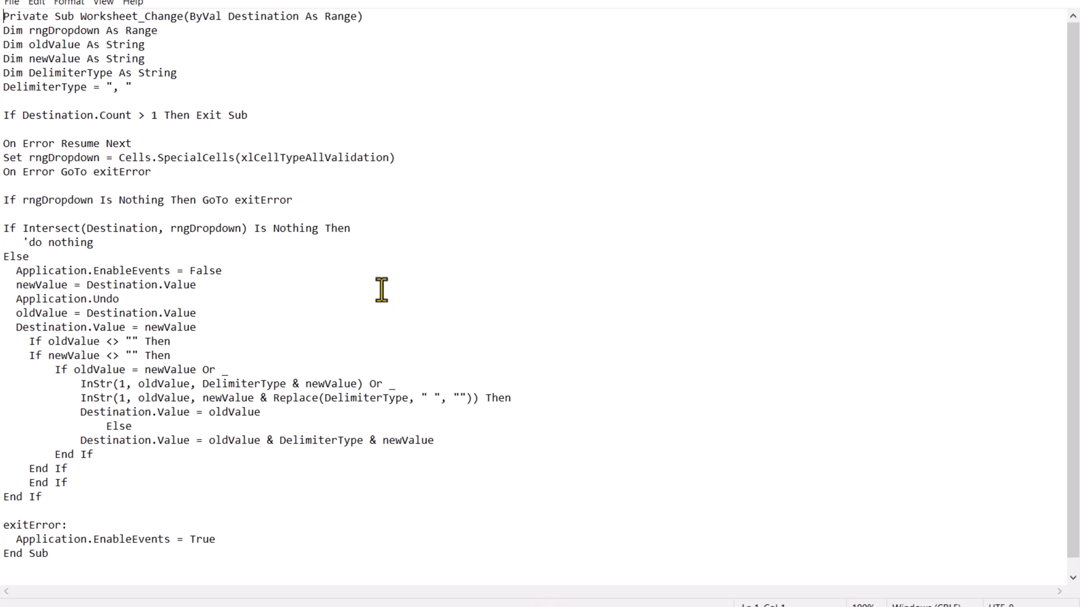
pyautogui.press('ctrl+a')
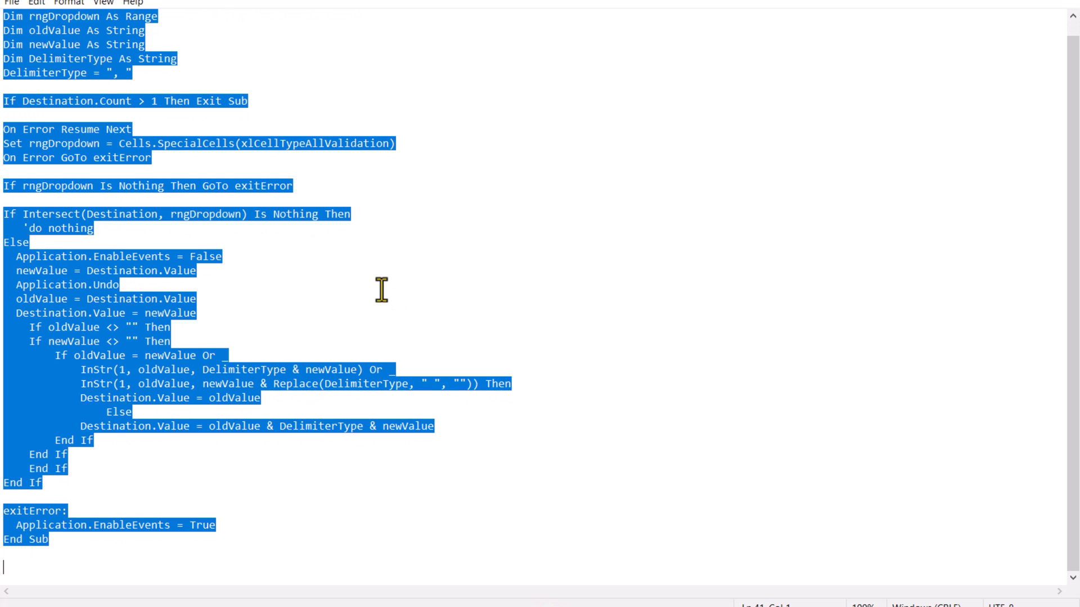
pyautogui.moveTo(391, 323)
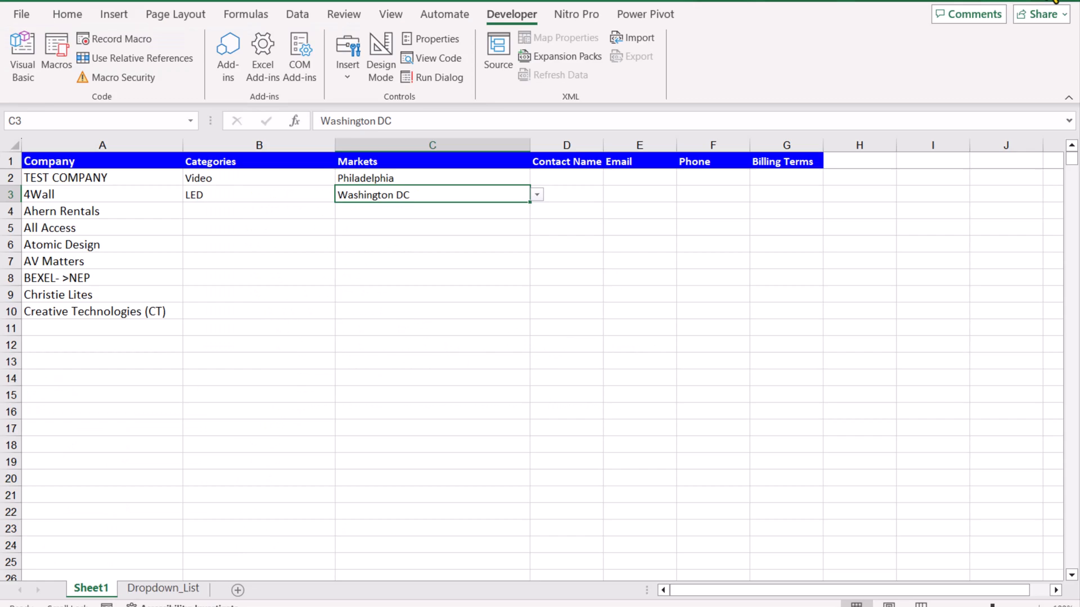
# Save As to the Desktop with file type Excel Macro-Enabled Workbook (*.xlsm)
pyautogui.click(20, 14)
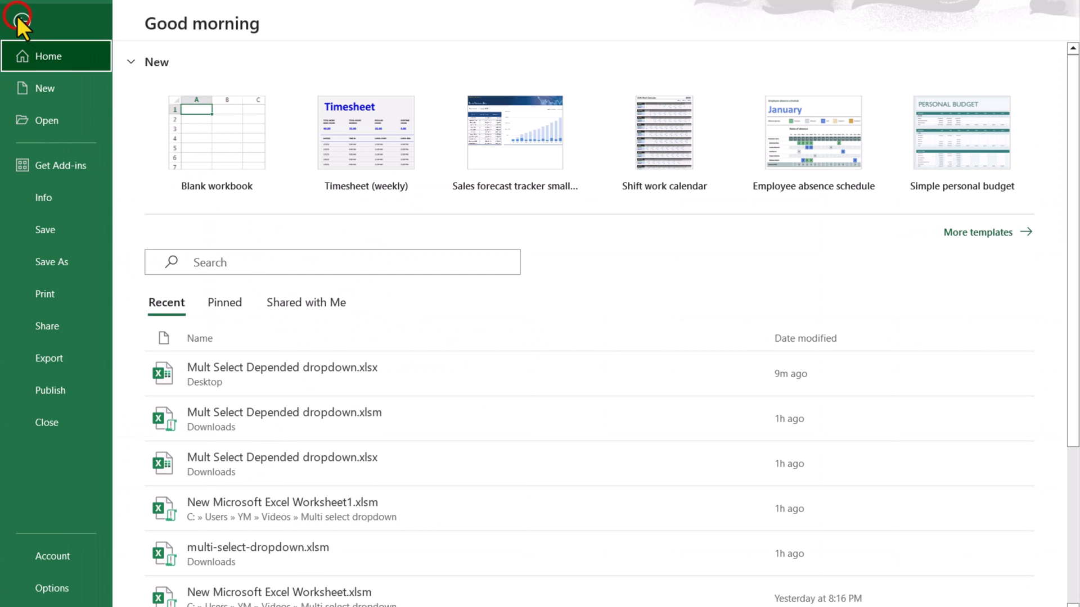
pyautogui.click(51, 262)
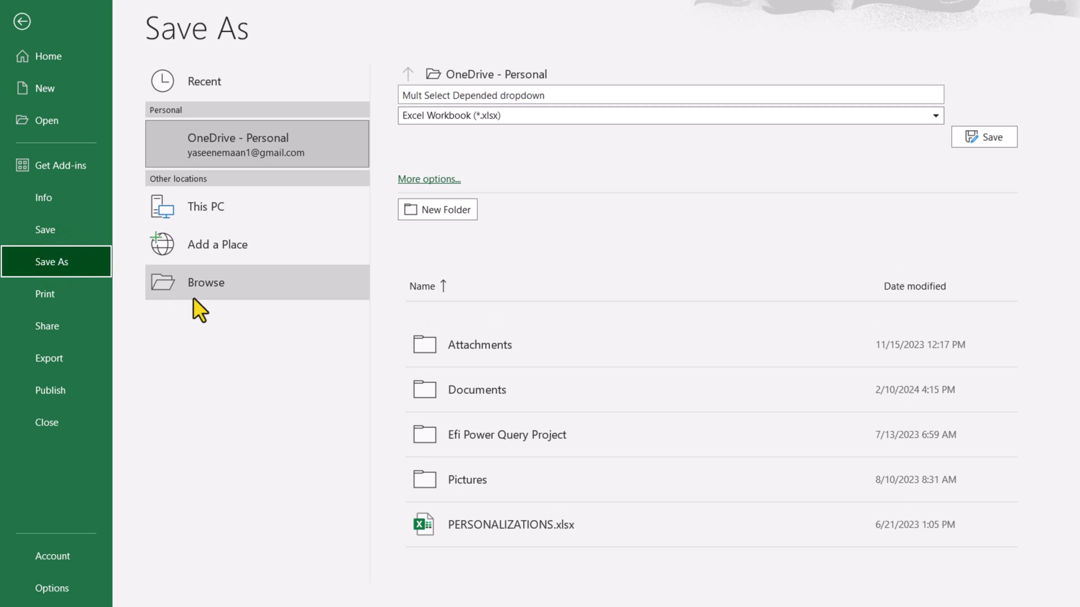
pyautogui.click(205, 282)
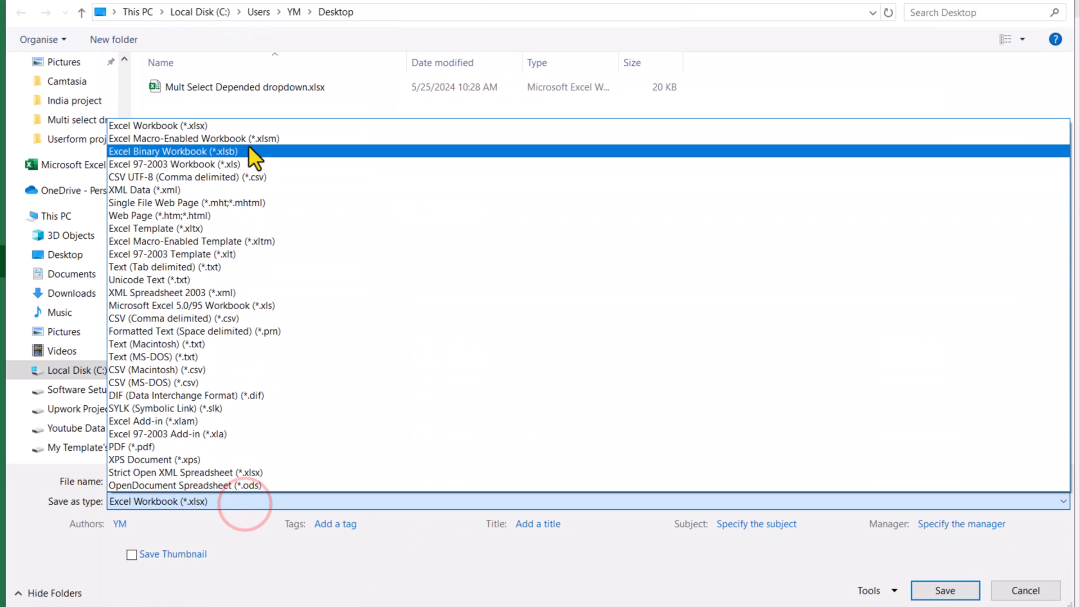
pyautogui.click(192, 138)
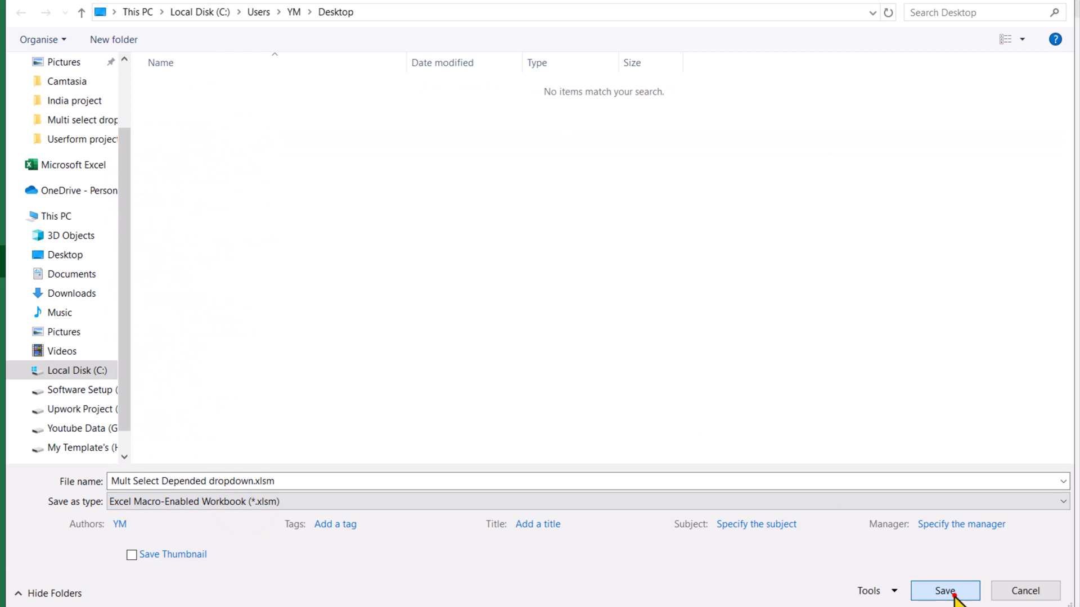
pyautogui.click(944, 590)
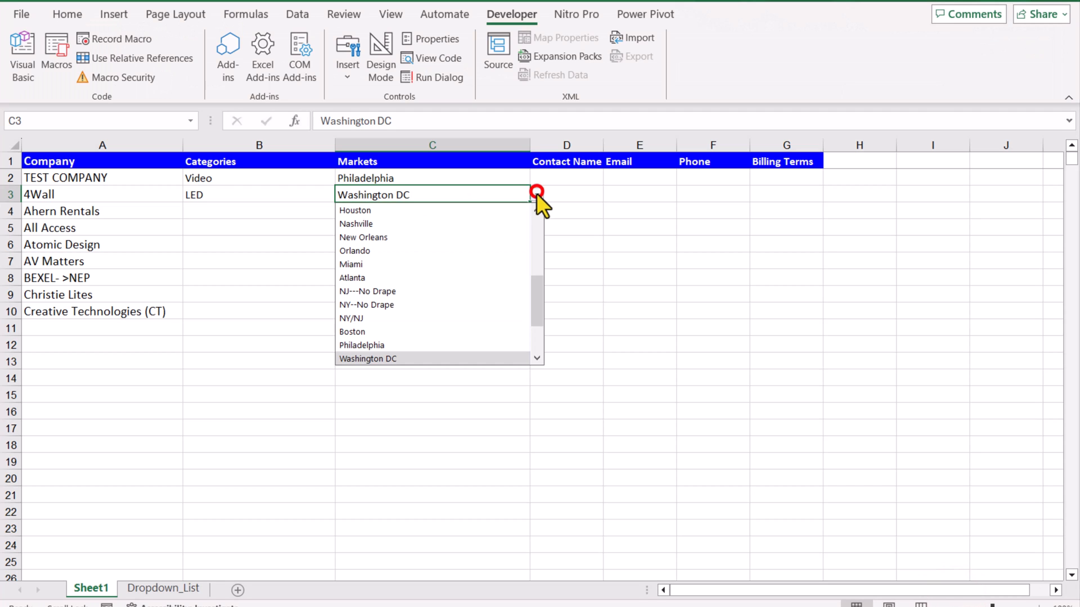
# Add Orlando to 4Wall's markets and Rigging, Radios to Ahern Rentals' categories via the dropdowns
pyautogui.click(354, 251)
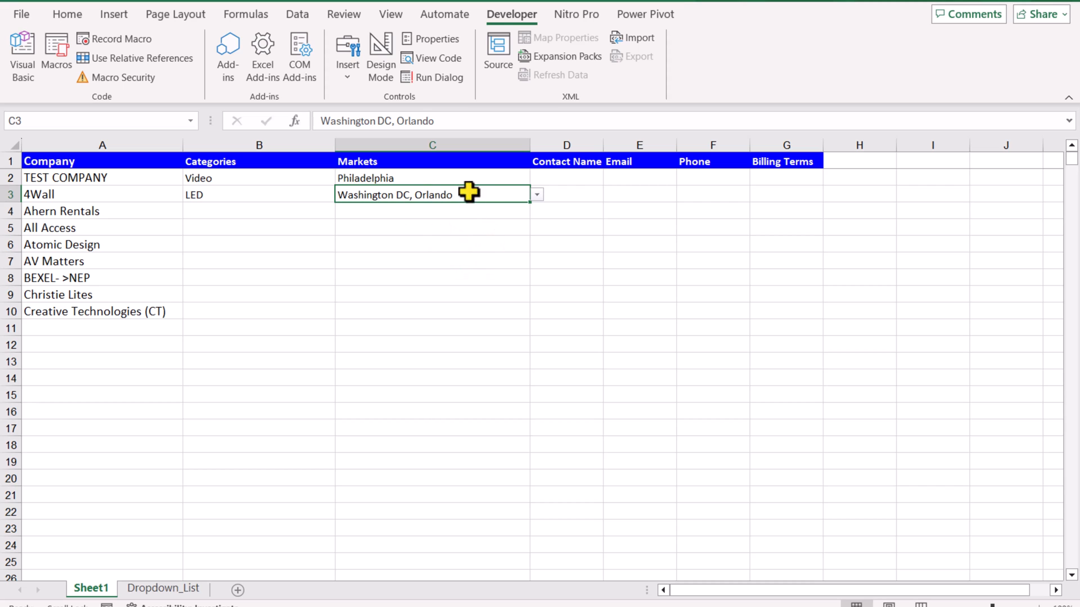
pyautogui.moveTo(496, 213)
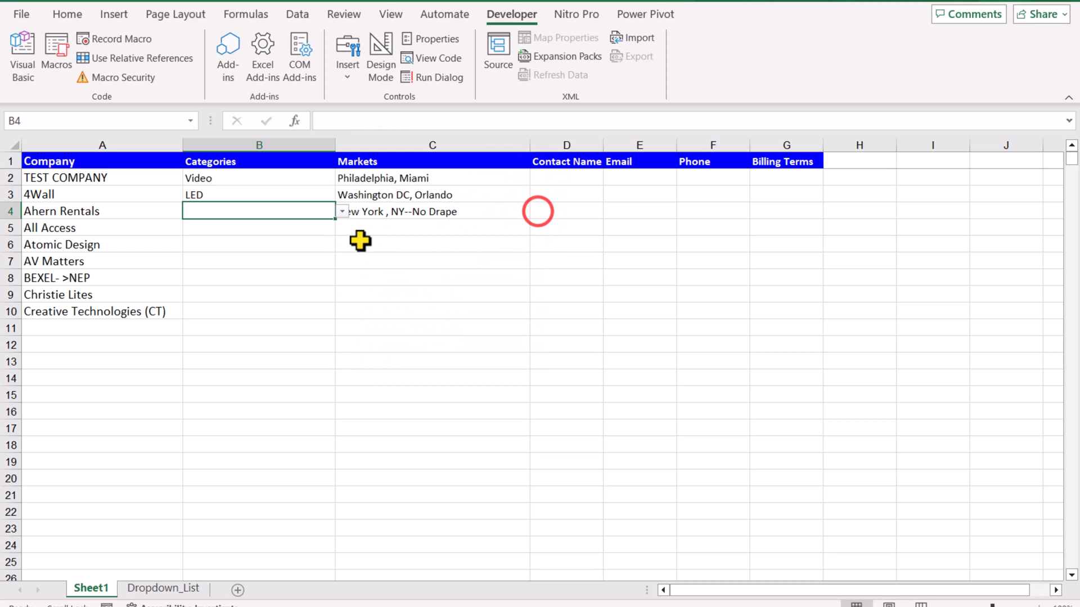
pyautogui.click(342, 212)
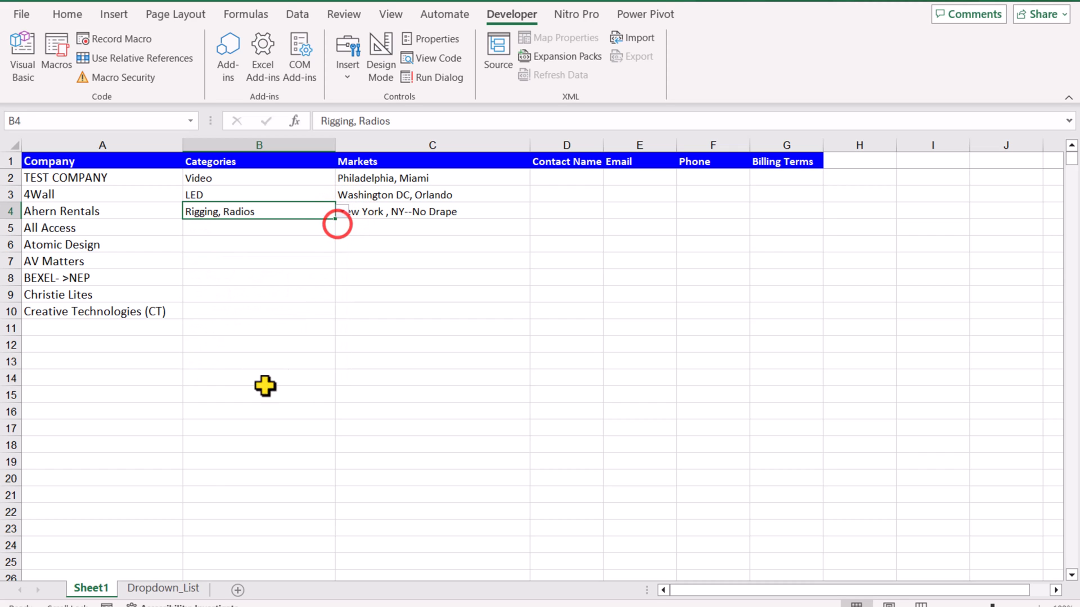
# Copy Sheet1 via Move or Copy with Create a copy ticked, then add Local Labor to TEST COMPANY's categories
pyautogui.rightClick(90, 588)
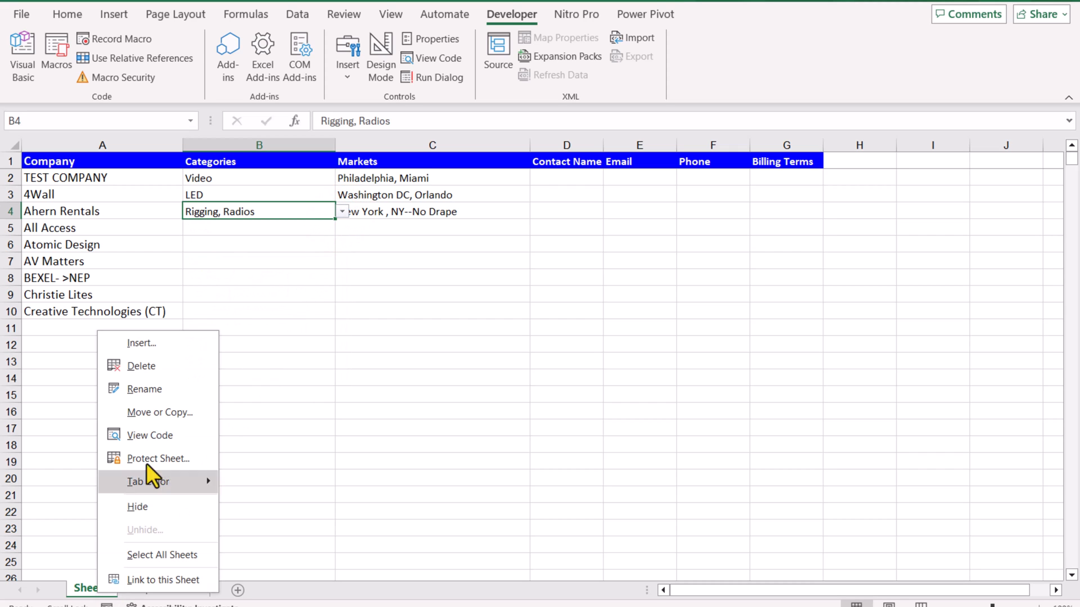
pyautogui.click(160, 412)
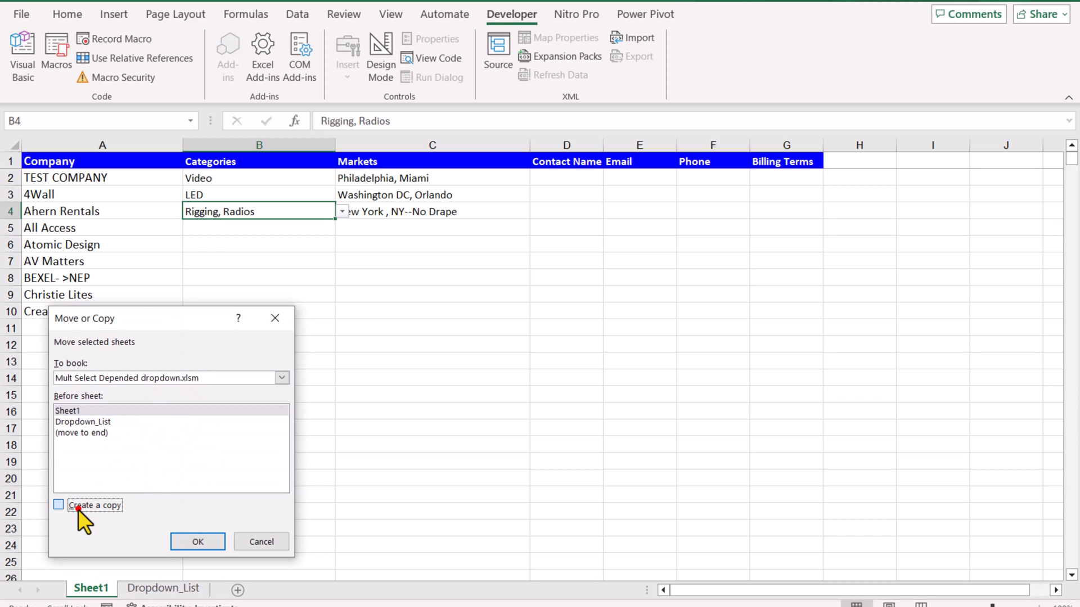
pyautogui.click(197, 542)
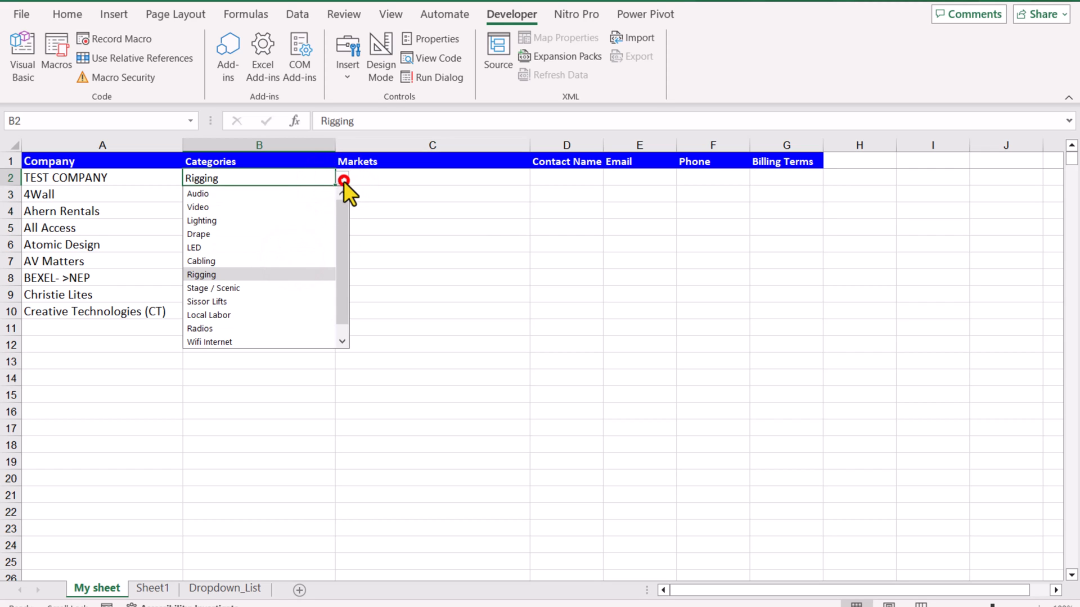
pyautogui.click(209, 315)
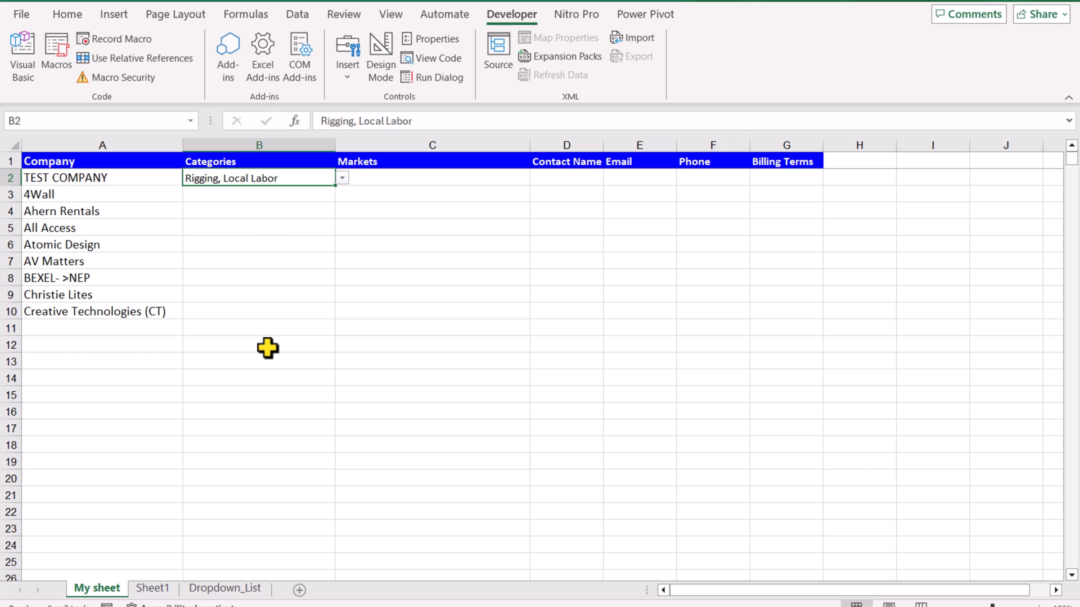
pyautogui.moveTo(506, 567)
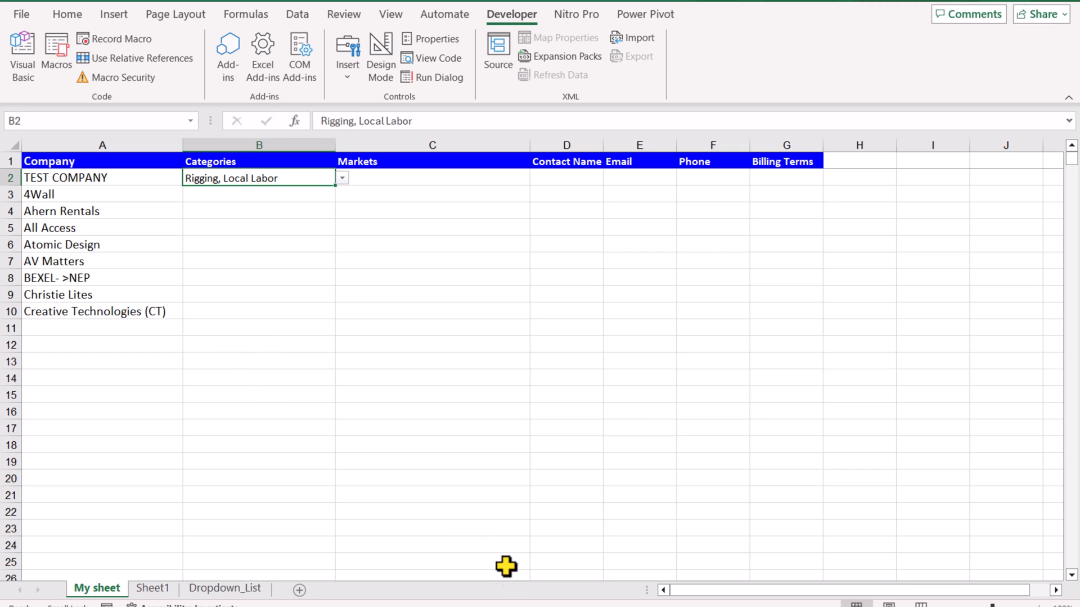